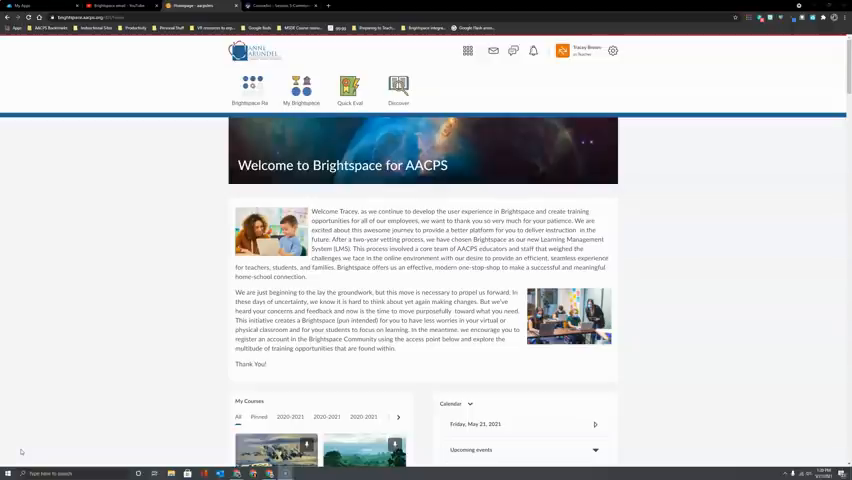
{"action": "mouse_move", "coordinate": [430, 92]}
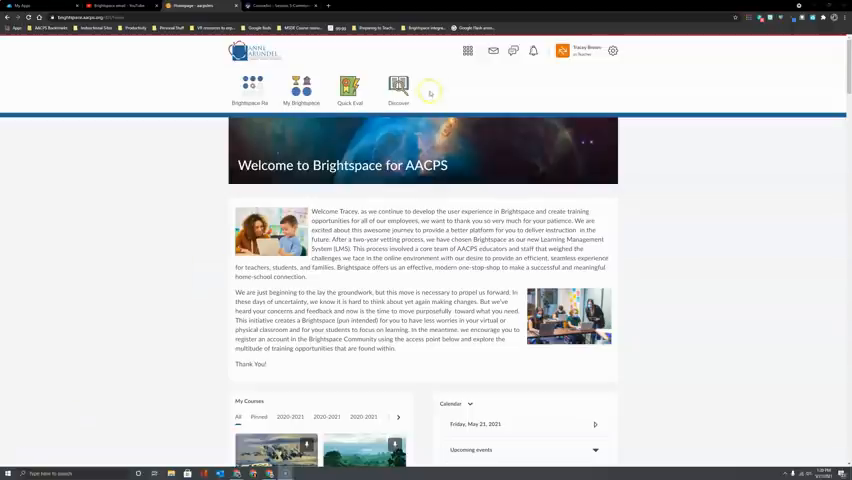
{"action": "mouse_move", "coordinate": [492, 52]}
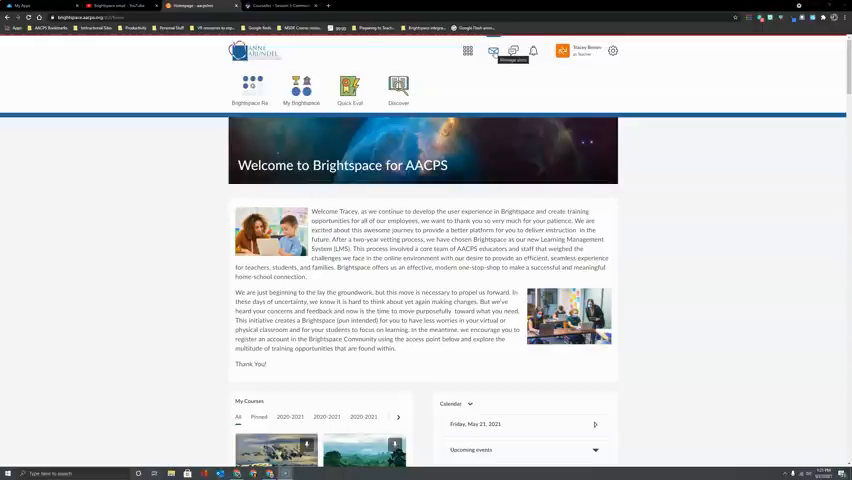
Step: Launch the Instant Messages pager window from the navbar message alerts
{"action": "left_click", "coordinate": [492, 52]}
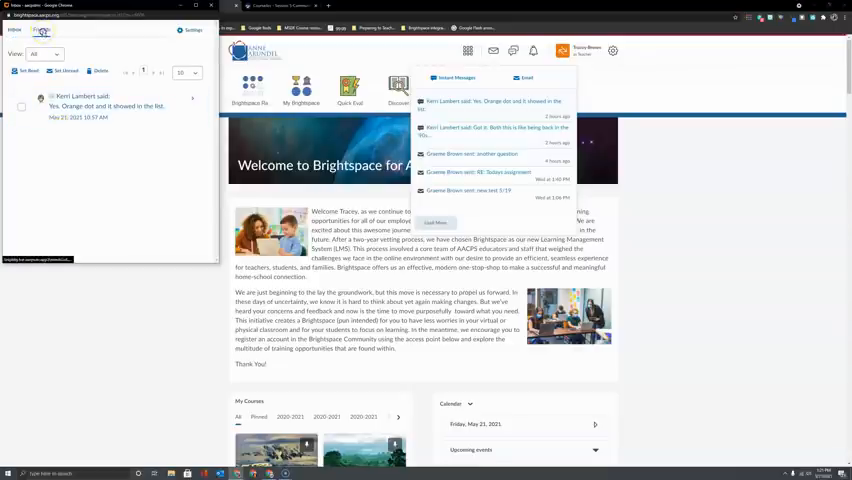
Step: Add a second contact through the Friends list's Add/Remove Friends option
{"action": "left_click", "coordinate": [42, 28]}
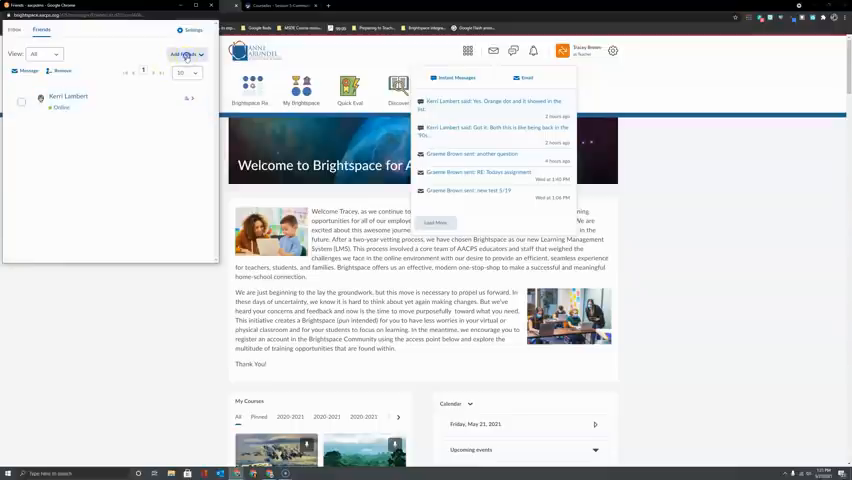
{"action": "left_click", "coordinate": [186, 54]}
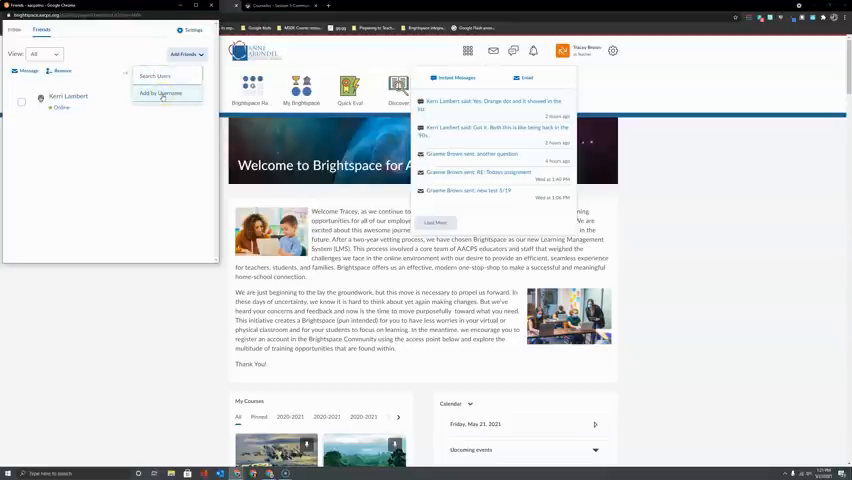
{"action": "left_click", "coordinate": [160, 92]}
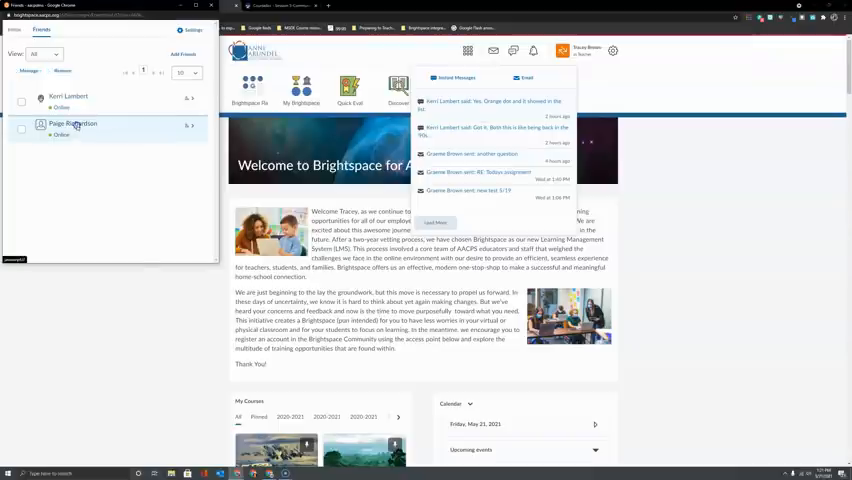
Step: Message the new friend: 'Are you available to schedule a meeting with the team tomorrow?'
{"action": "left_click", "coordinate": [72, 124]}
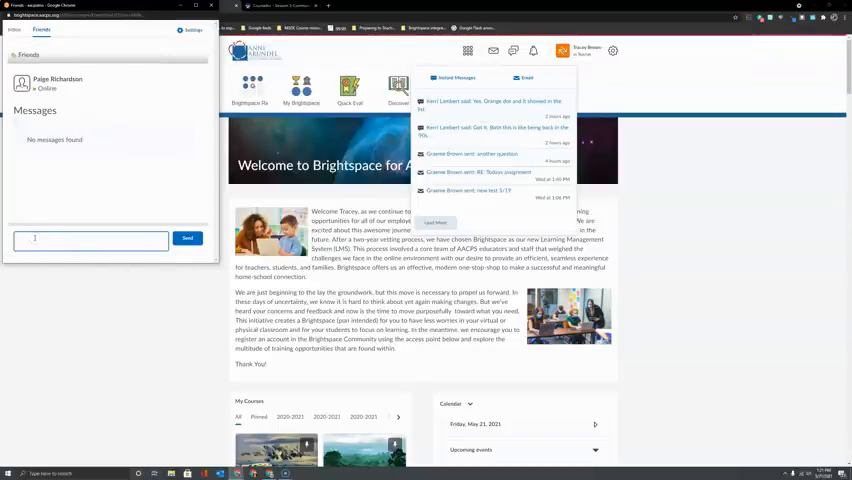
{"action": "type", "text": "Are you available to schedule a meeting with the team tomorrow?"}
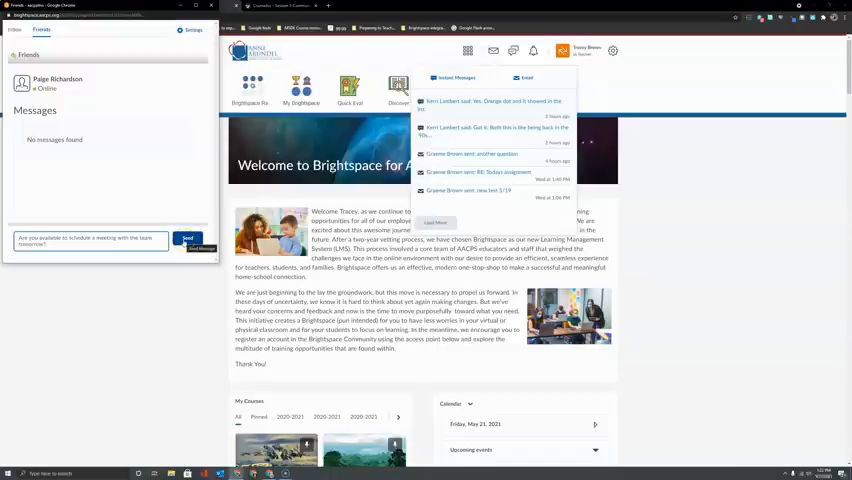
{"action": "left_click", "coordinate": [188, 240]}
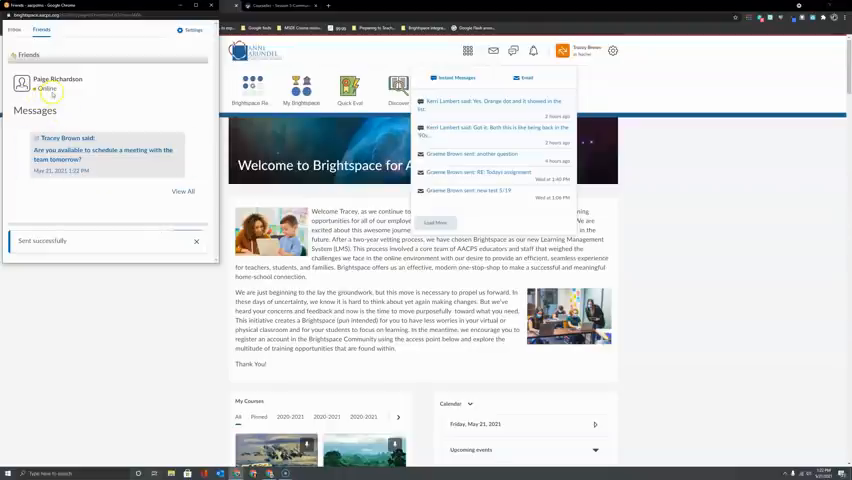
{"action": "left_click", "coordinate": [188, 238]}
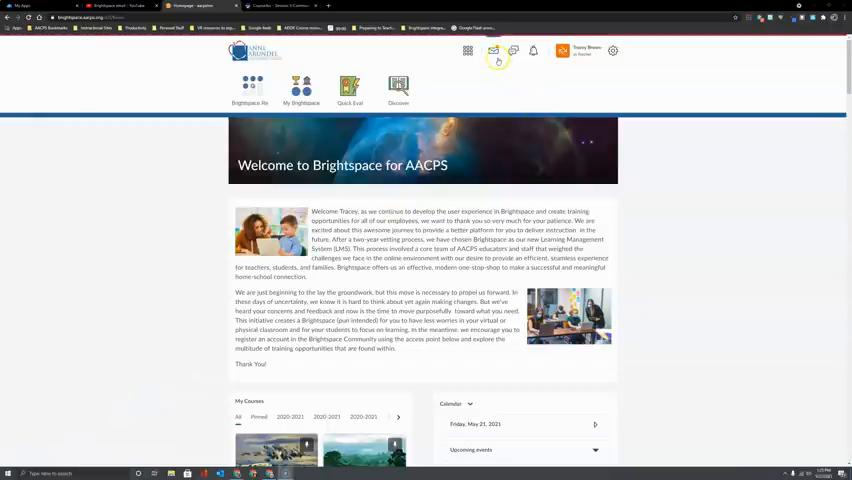
{"action": "mouse_move", "coordinate": [492, 52]}
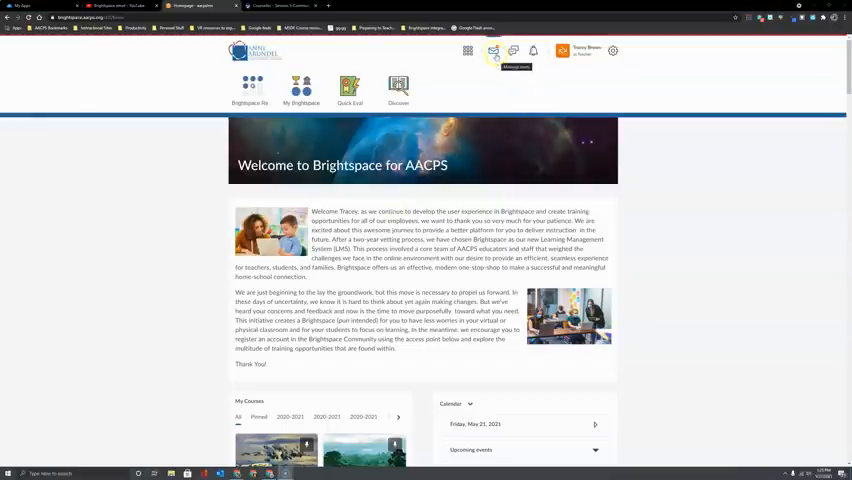
Step: Reopen the Instant Messages inbox showing the friend's unread reply
{"action": "left_click", "coordinate": [492, 50]}
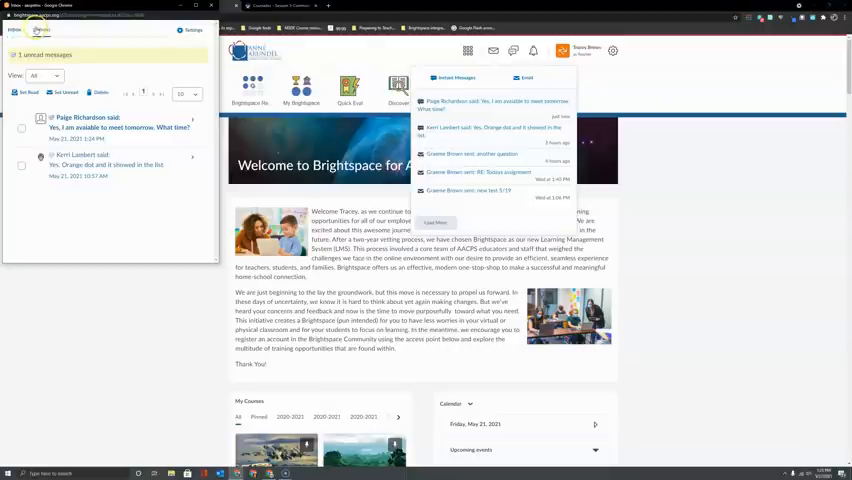
Step: Reply to Paige's availability message with a proposed meeting time
{"action": "left_click", "coordinate": [42, 30]}
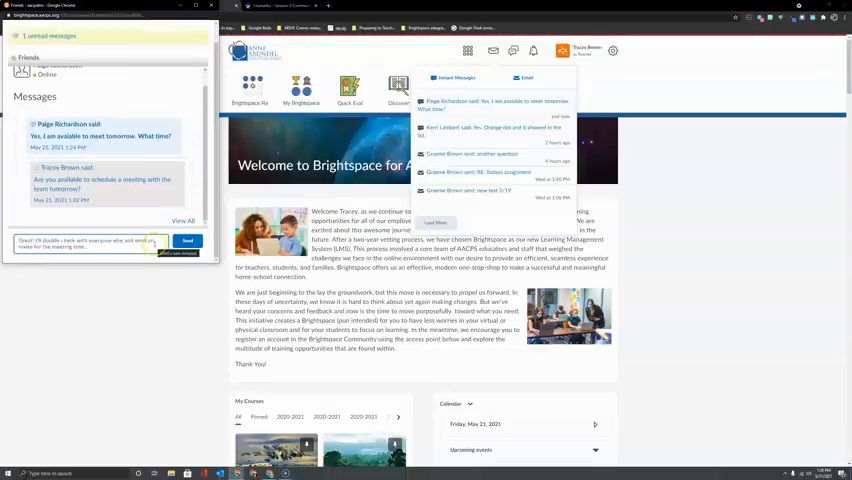
{"action": "left_click", "coordinate": [188, 240]}
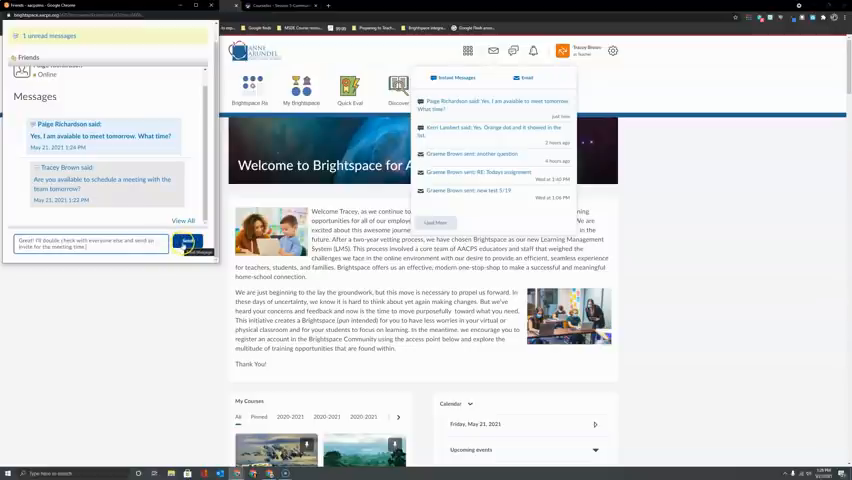